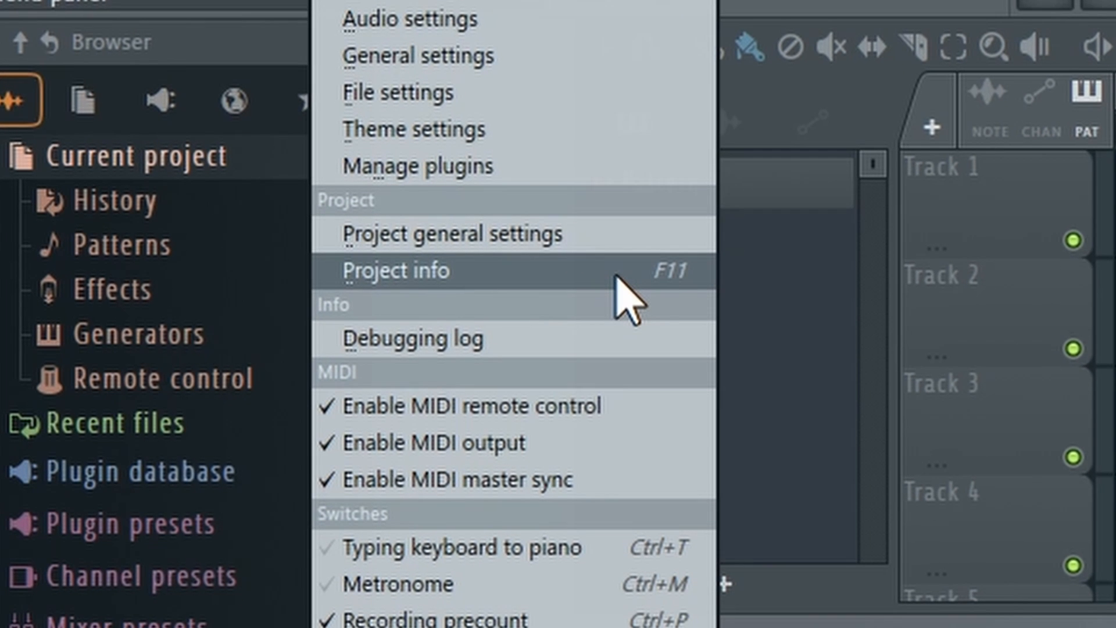
# - Set the project info title to 'Not Your LEGAL name :)' and confirm
pyautogui.click(395, 270)
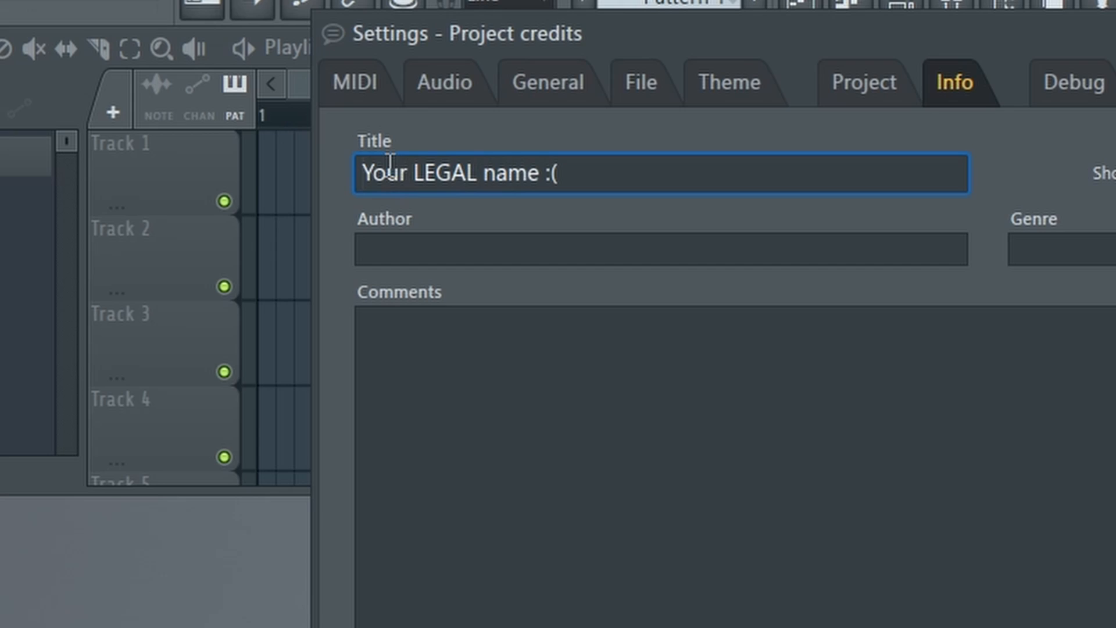
pyautogui.write('Not')
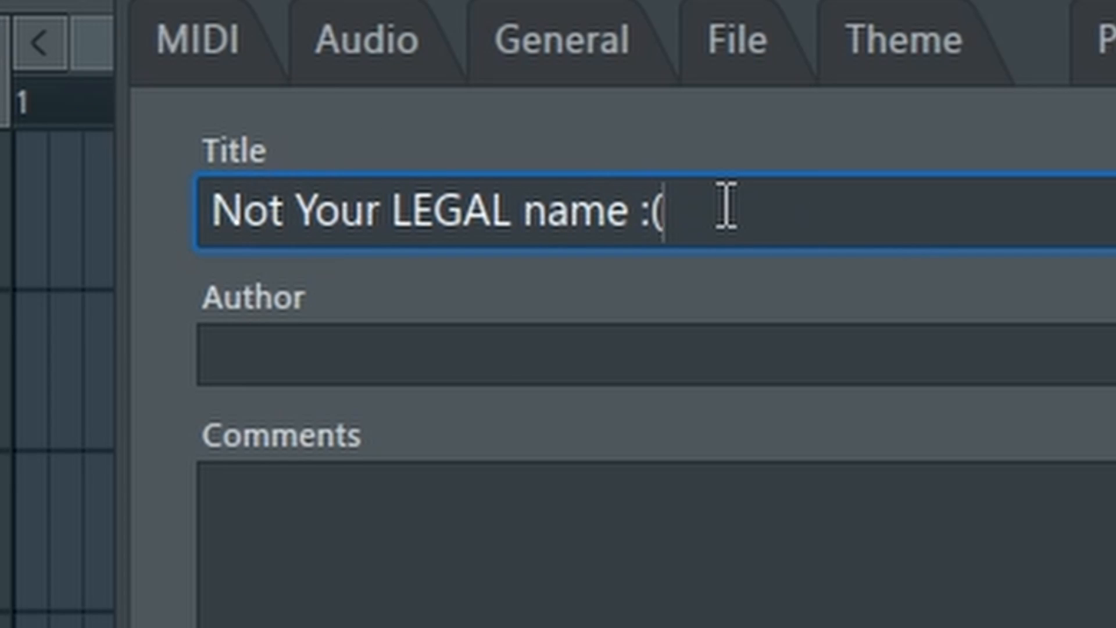
pyautogui.write(')')
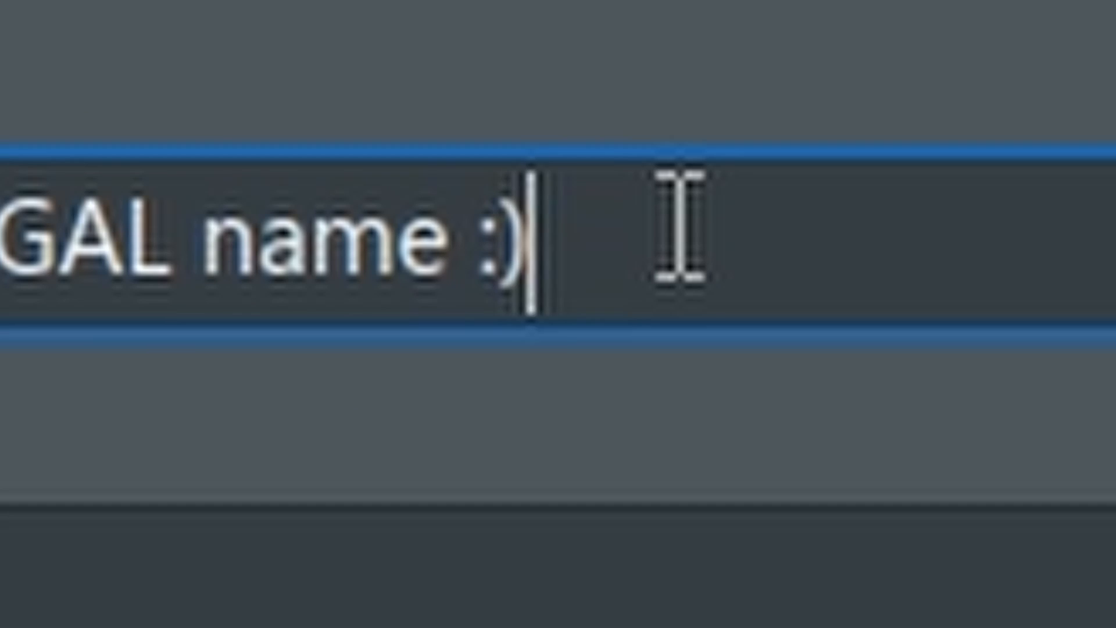
pyautogui.click(28, 30)
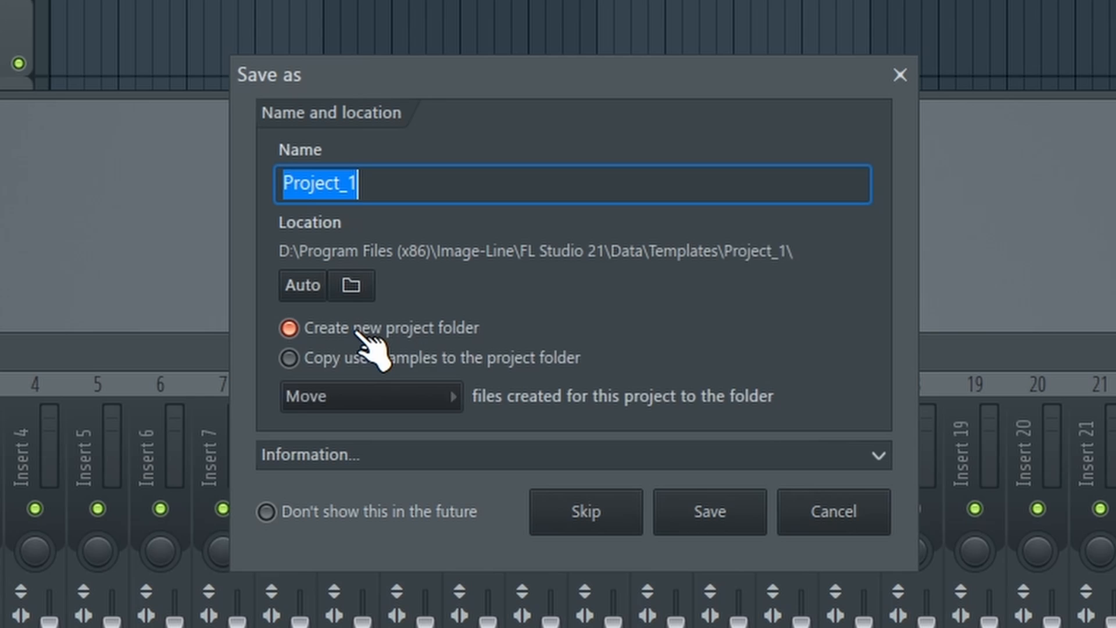
# - Toggle new project folder creation in the save dialog
pyautogui.click(288, 327)
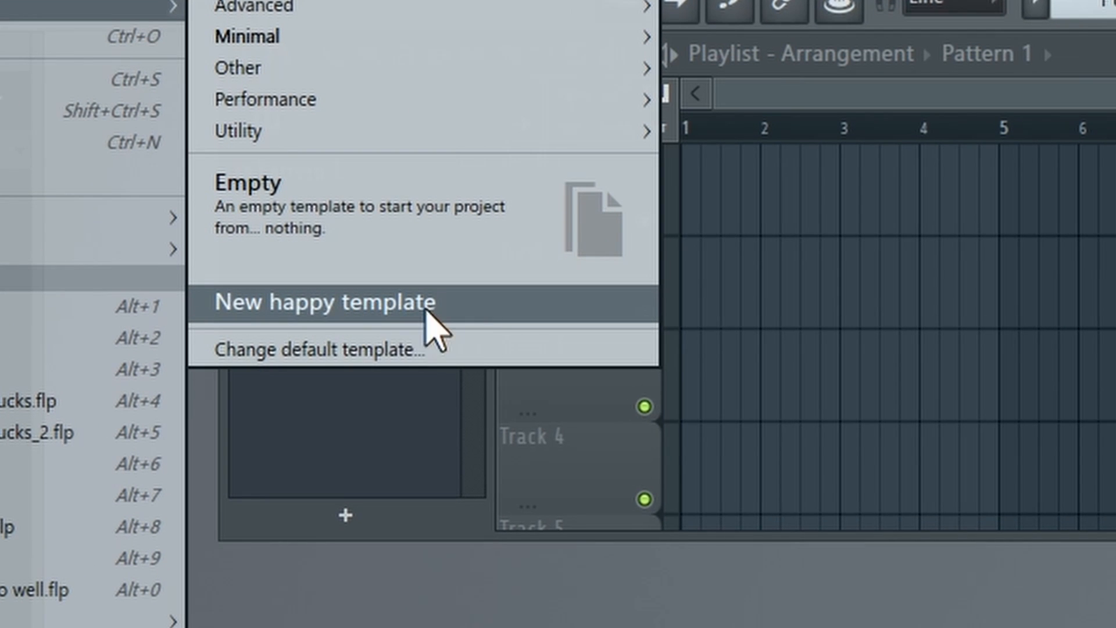
pyautogui.moveTo(392, 371)
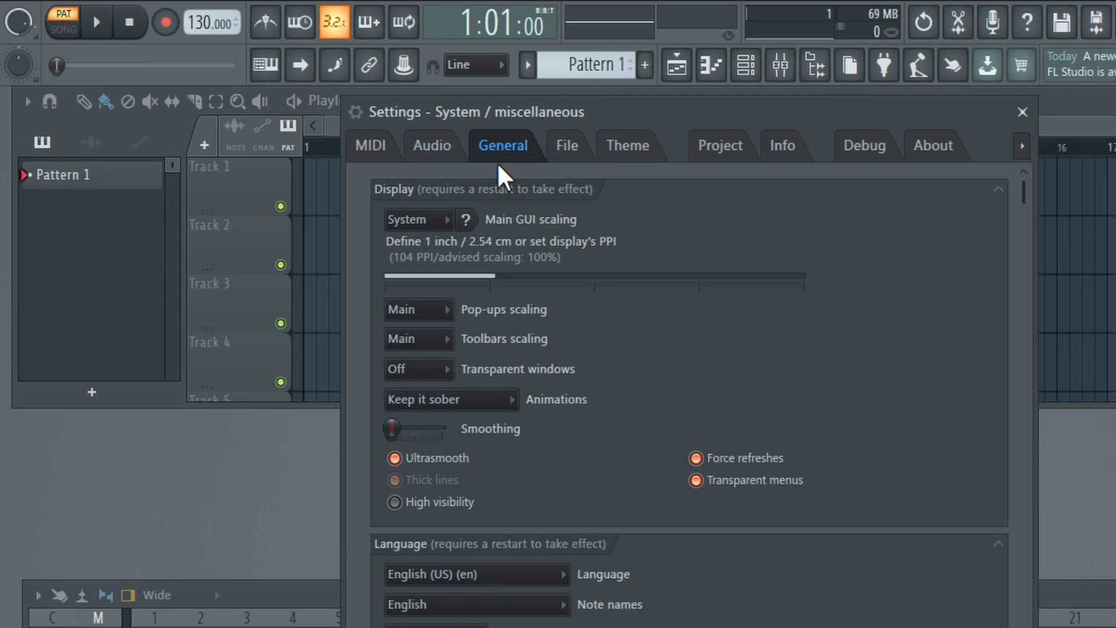
# - Scroll General settings to Miscellaneous and open the Default template dropdown
pyautogui.scroll(-3)
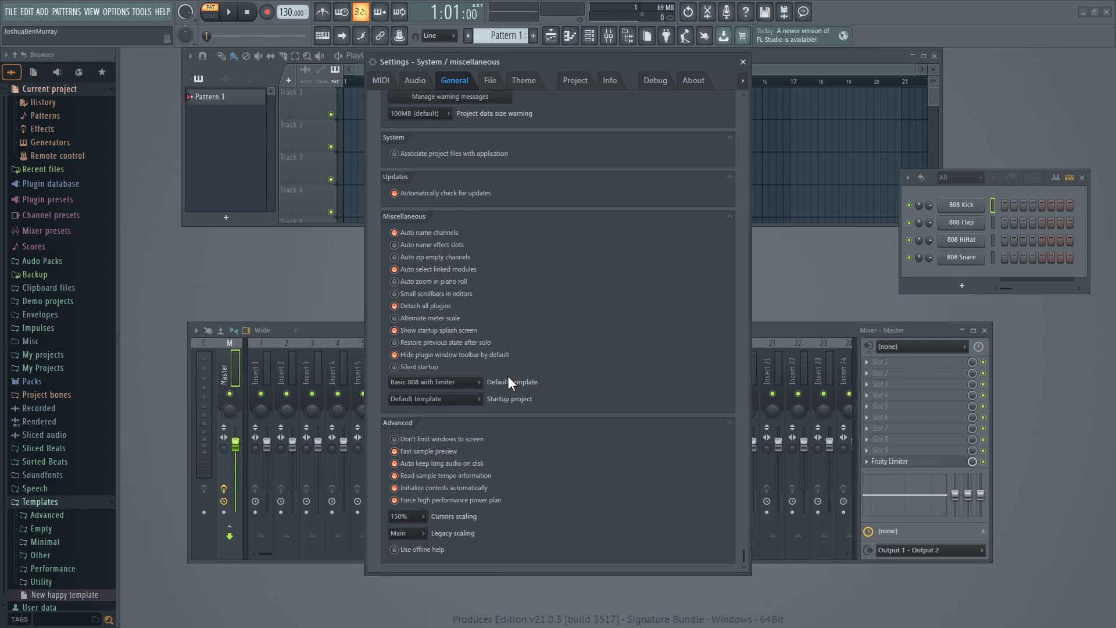
pyautogui.click(435, 381)
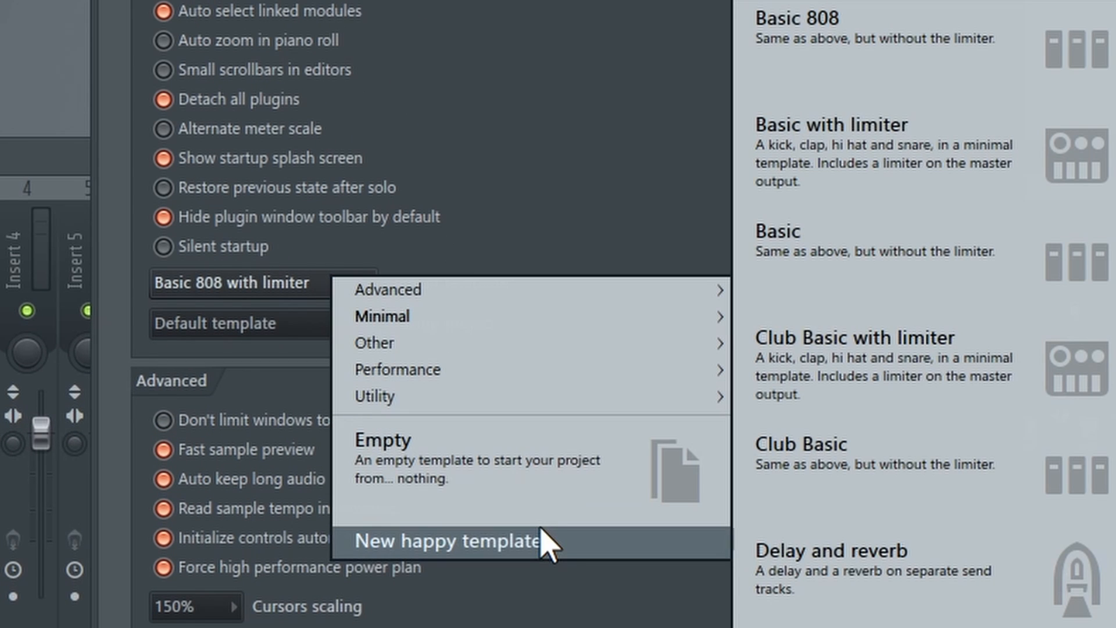